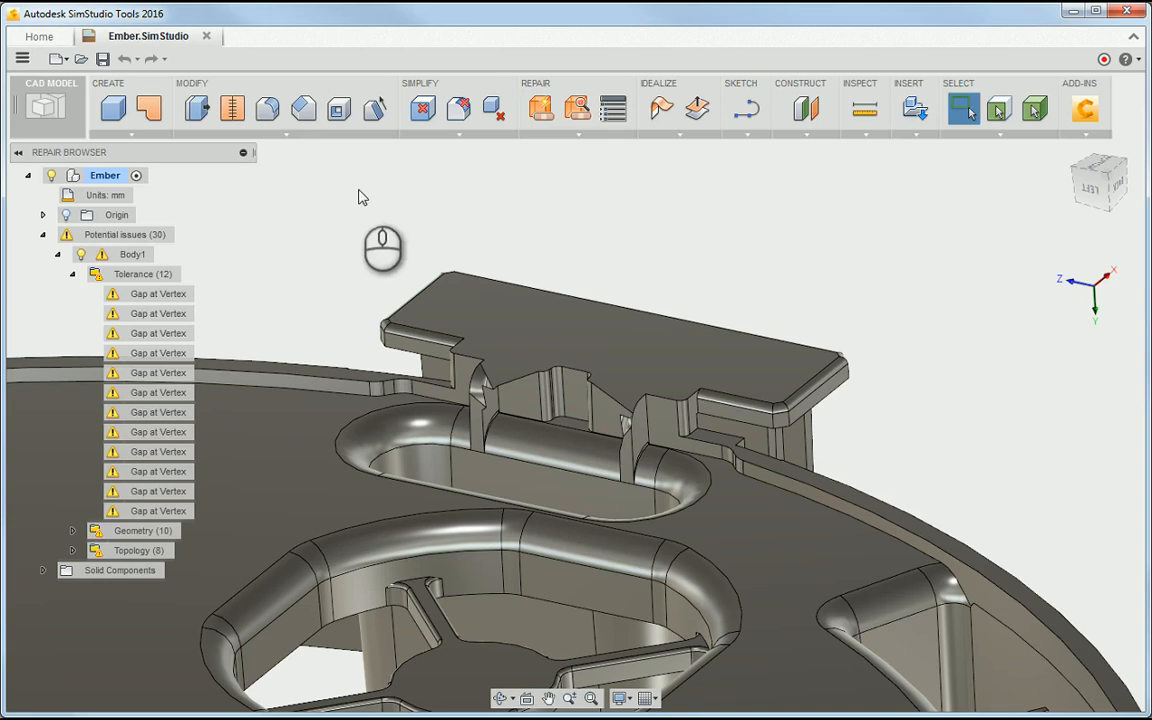
{"action": "mouse_move", "coordinate": [353, 196]}
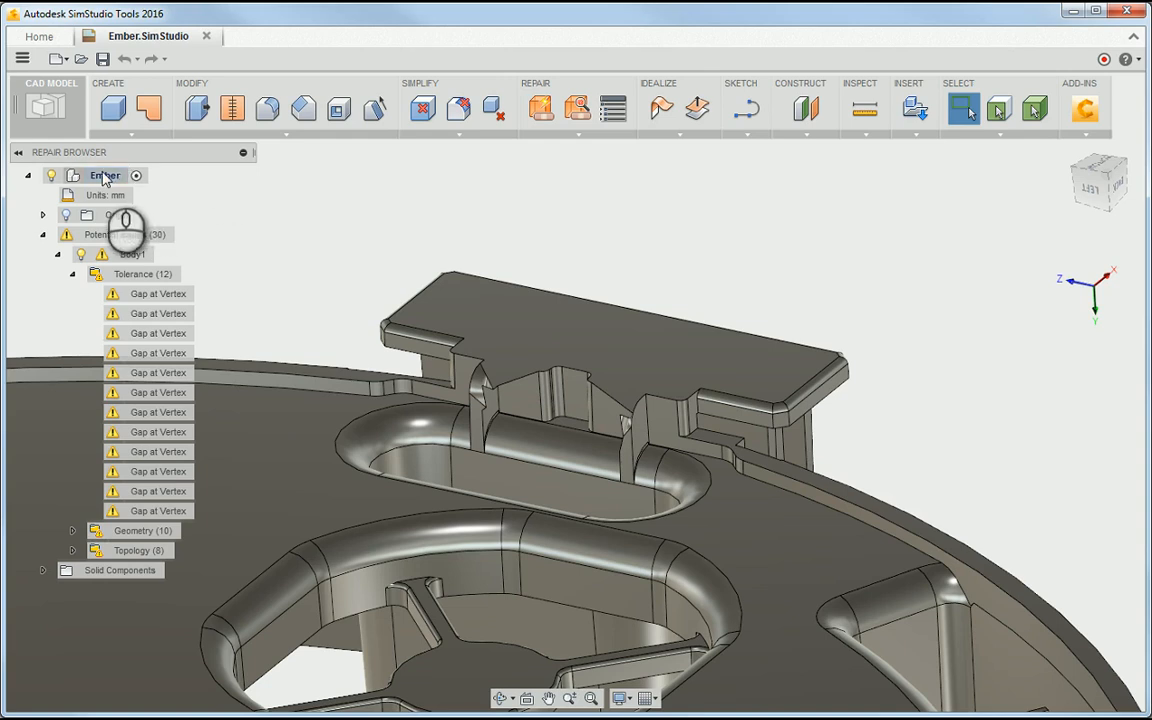
- Inspect two Gap at Vertex tolerance issues in the Repair Browser to see their repair guidance
{"action": "left_click", "coordinate": [158, 293]}
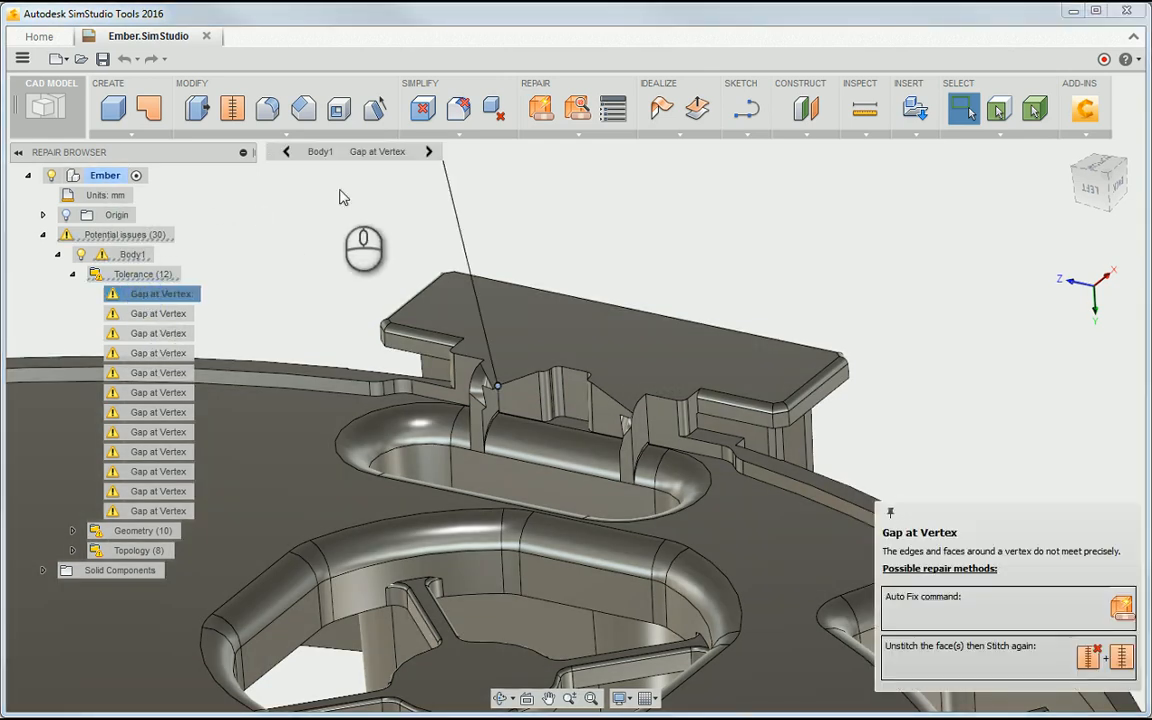
{"action": "left_click", "coordinate": [438, 151]}
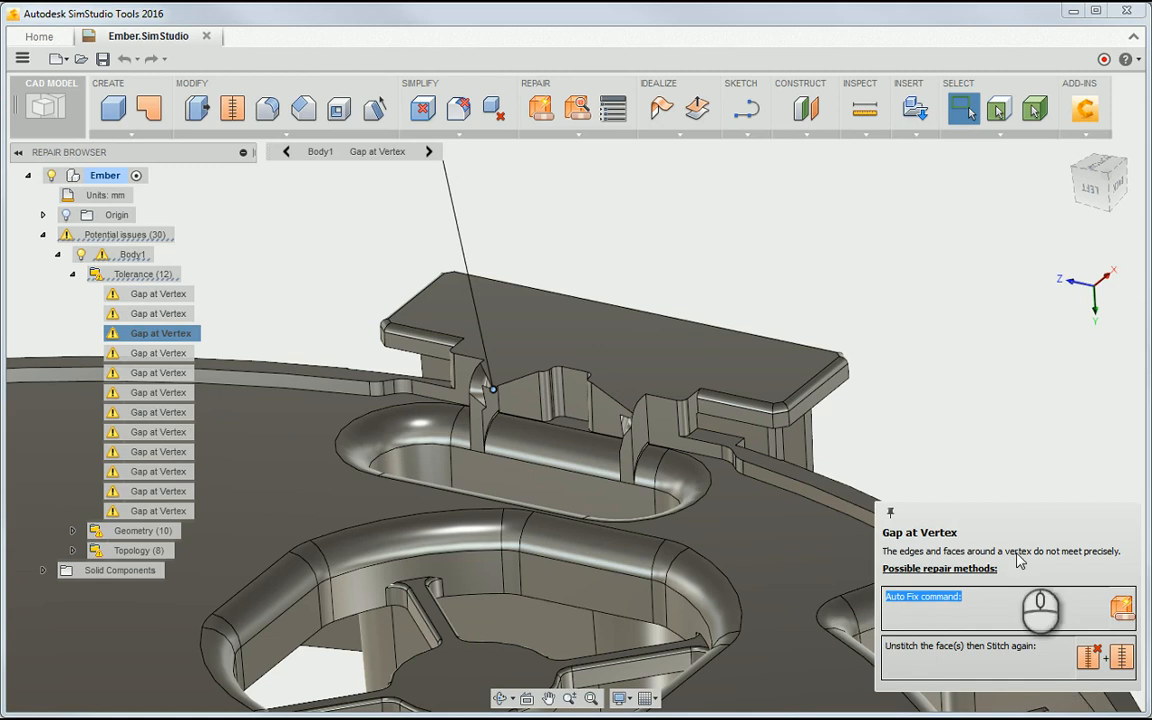
- Apply Auto Fix to repair the tolerance gaps on the Ember body
{"action": "left_click", "coordinate": [924, 598]}
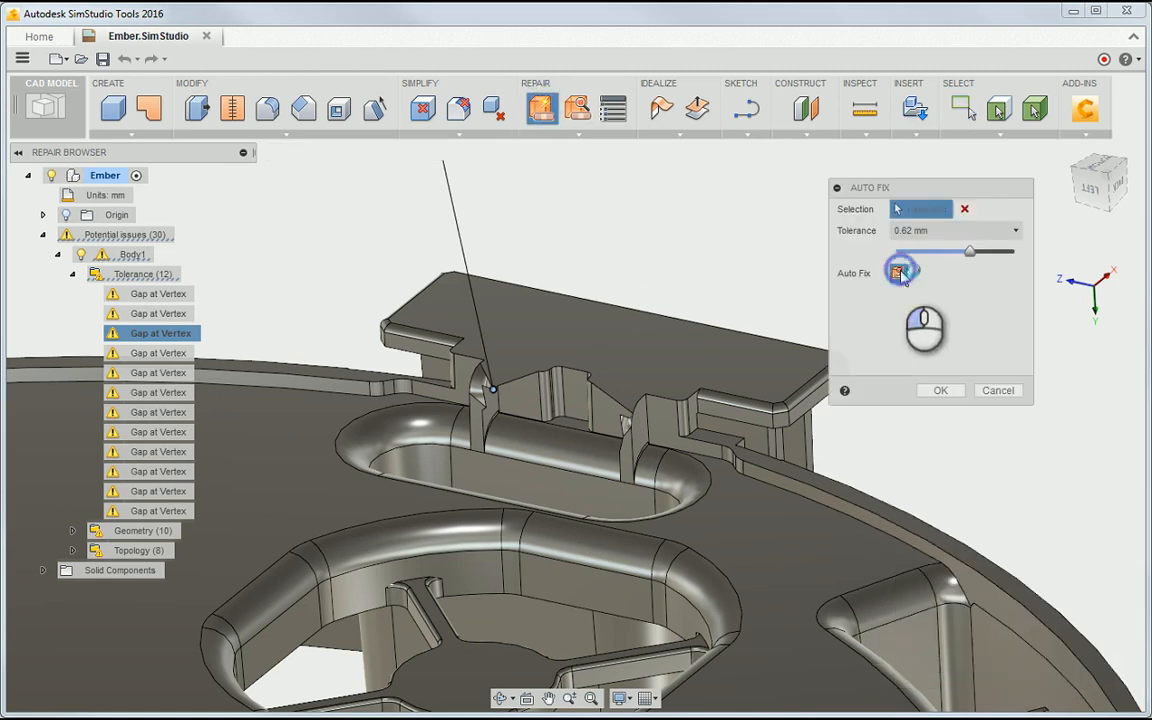
{"action": "left_click", "coordinate": [940, 390]}
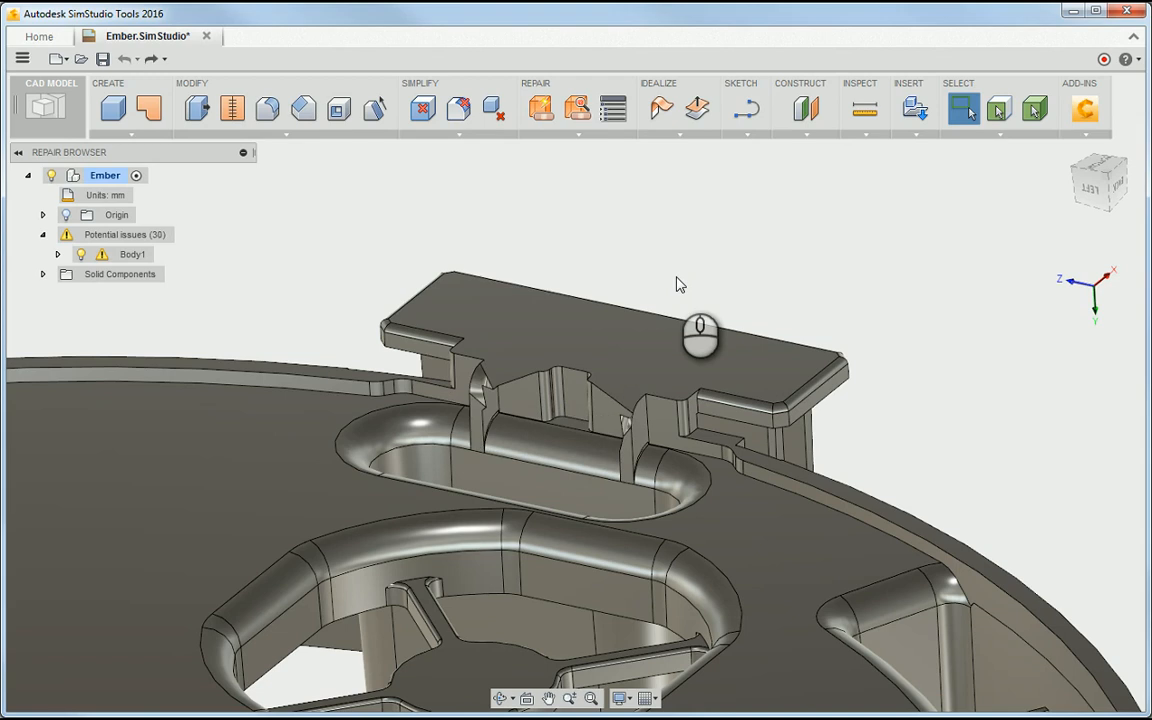
{"action": "mouse_move", "coordinate": [287, 137]}
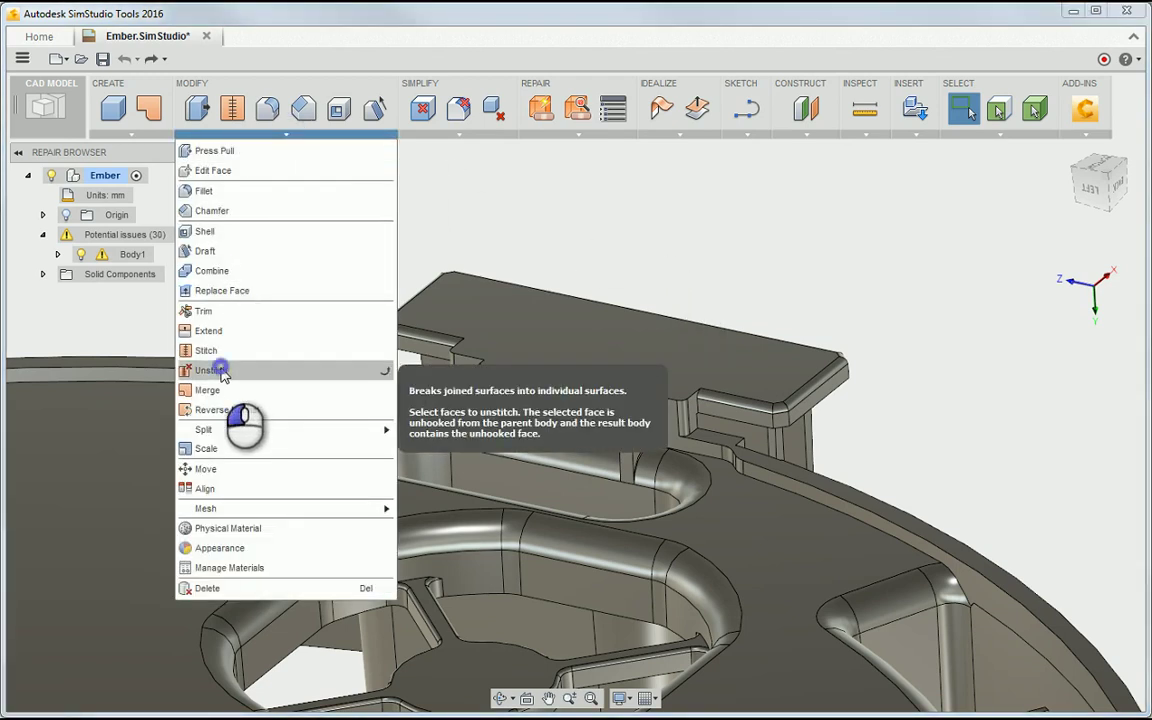
- Unstitch the clip's inner underside faces from Body1 into a separate body
{"action": "left_click", "coordinate": [211, 370]}
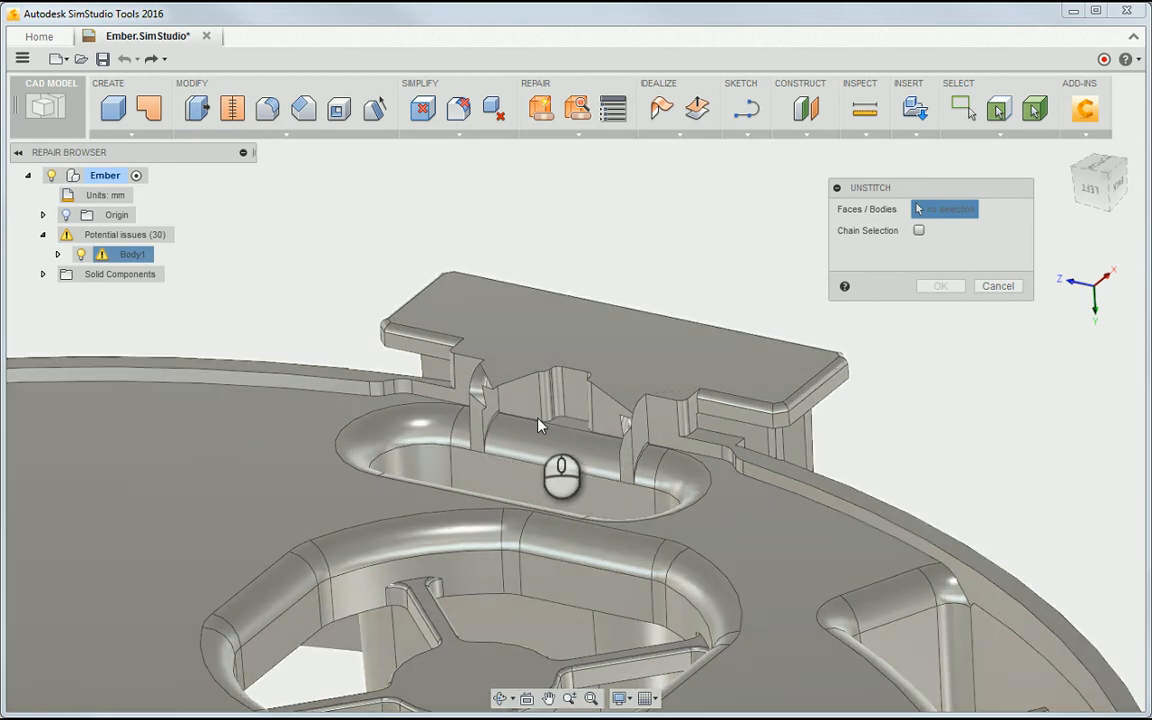
{"action": "left_click_drag", "start_coordinate": [540, 425], "coordinate": [420, 438]}
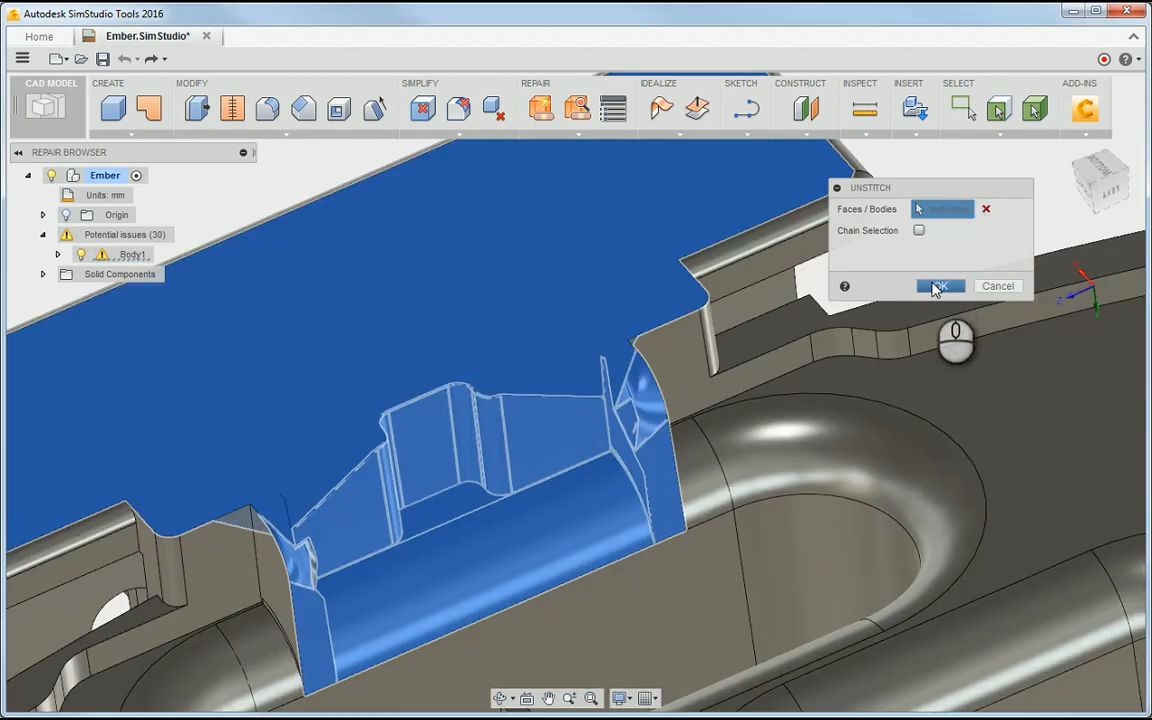
{"action": "left_click", "coordinate": [939, 285]}
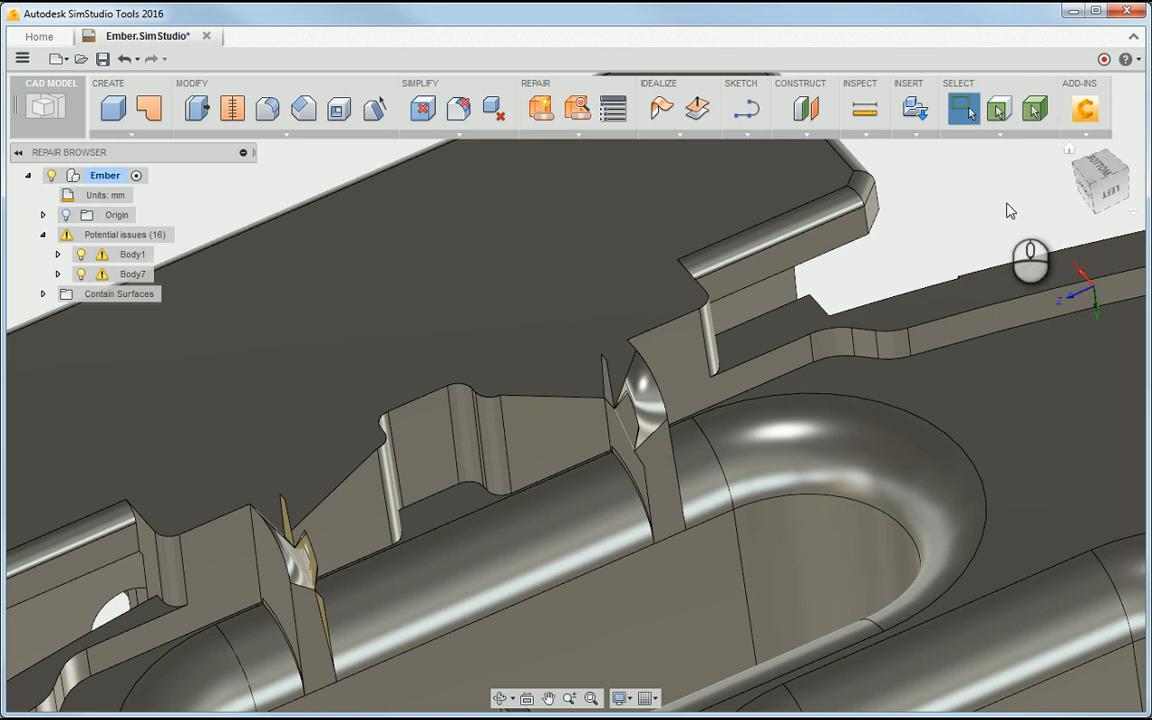
{"action": "mouse_move", "coordinate": [1070, 152]}
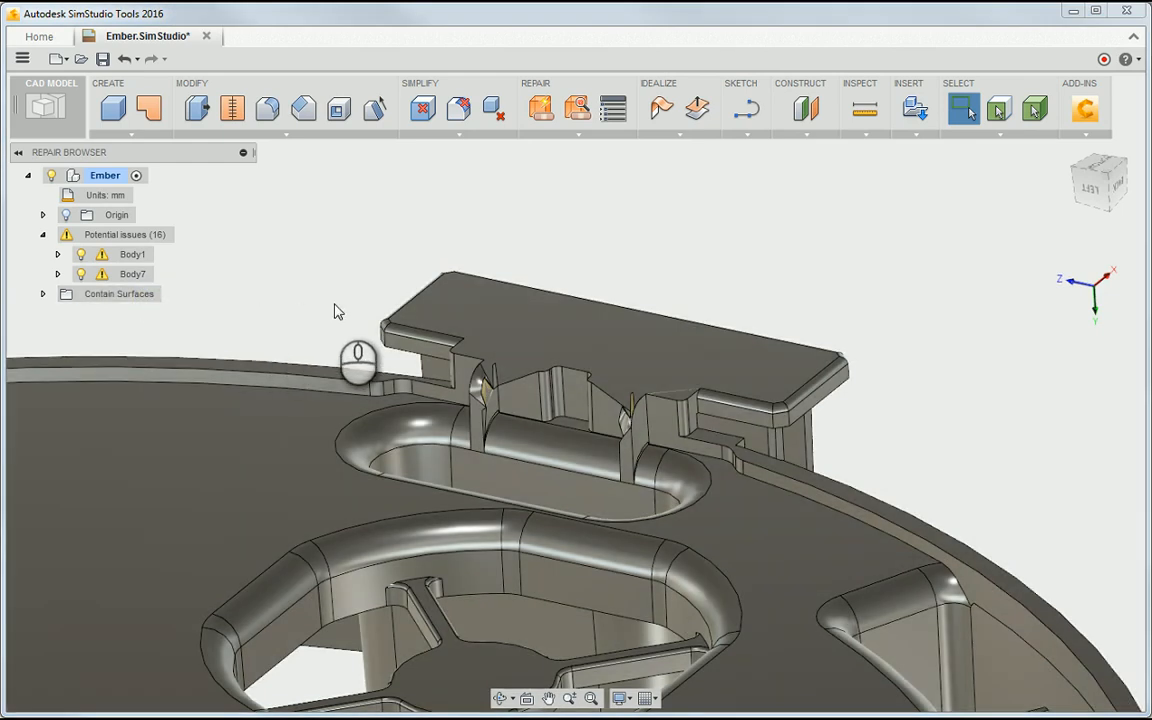
- Select the separated Body7 with the bodies filter and delete it from the clip
{"action": "left_click_drag", "start_coordinate": [358, 360], "coordinate": [565, 478]}
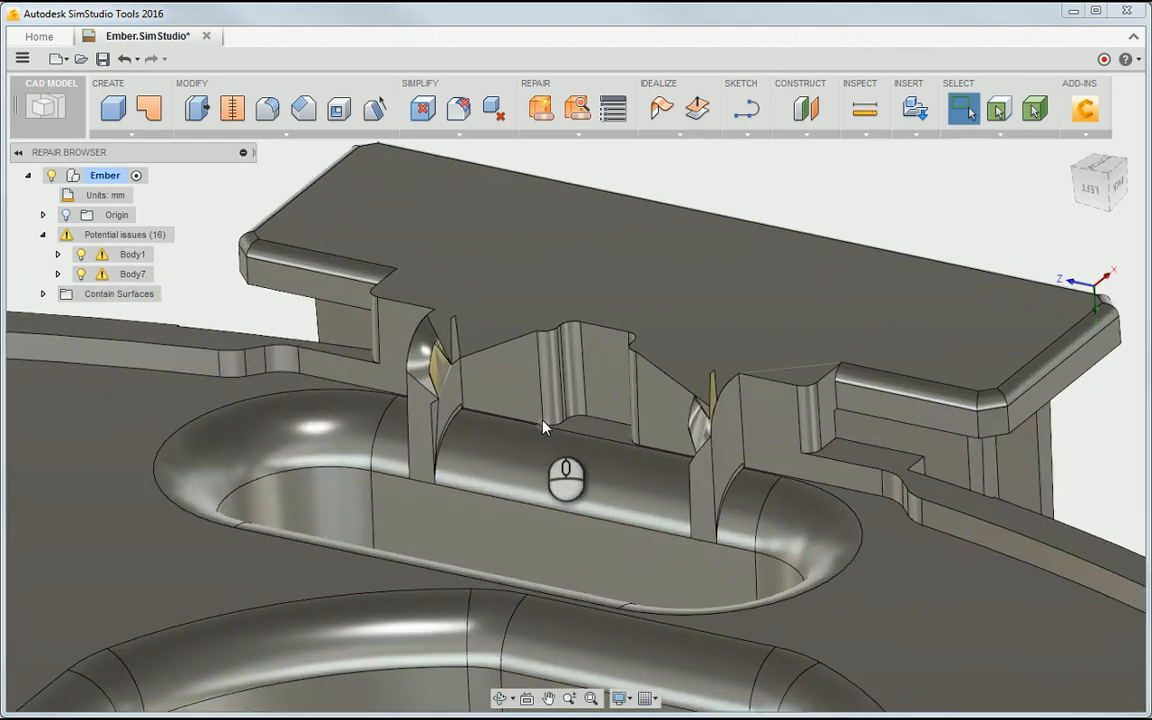
{"action": "left_click_drag", "start_coordinate": [565, 475], "coordinate": [445, 405]}
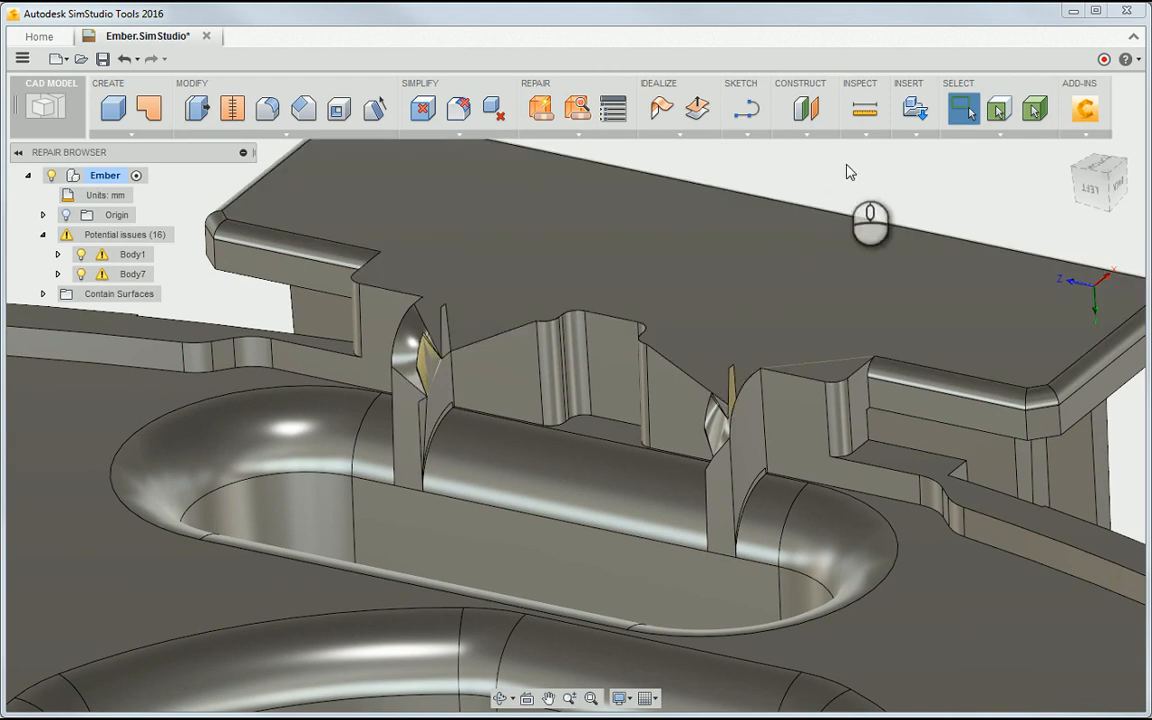
{"action": "mouse_move", "coordinate": [971, 110]}
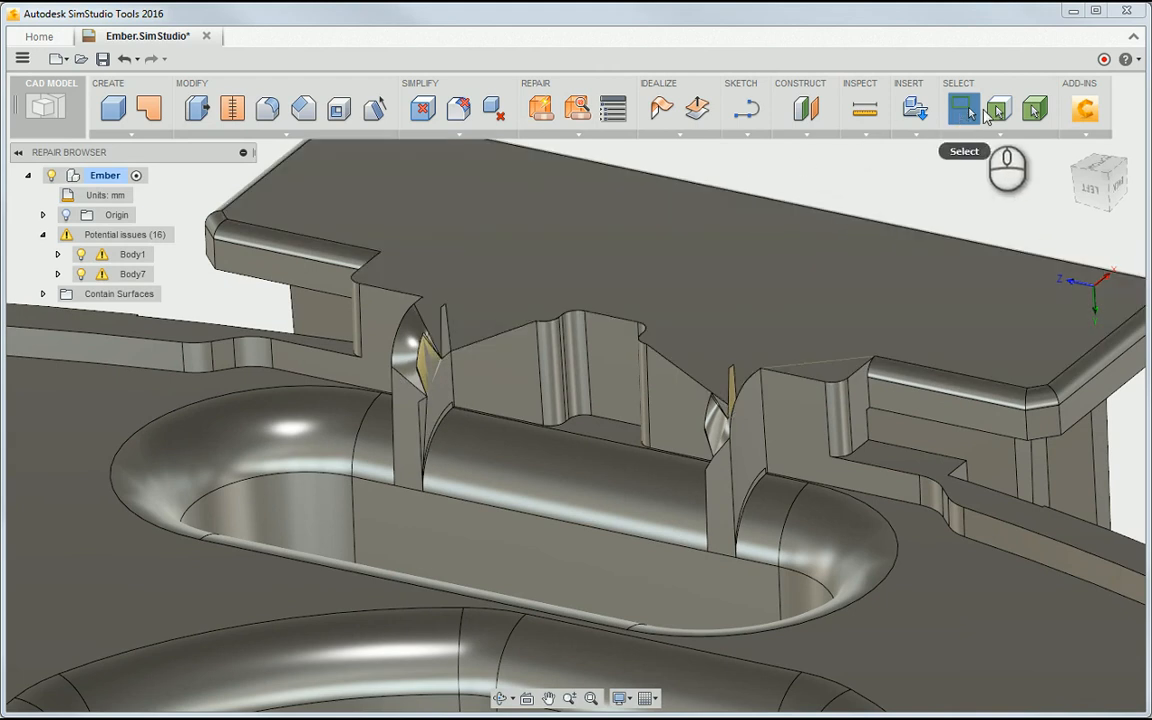
{"action": "left_click", "coordinate": [518, 483]}
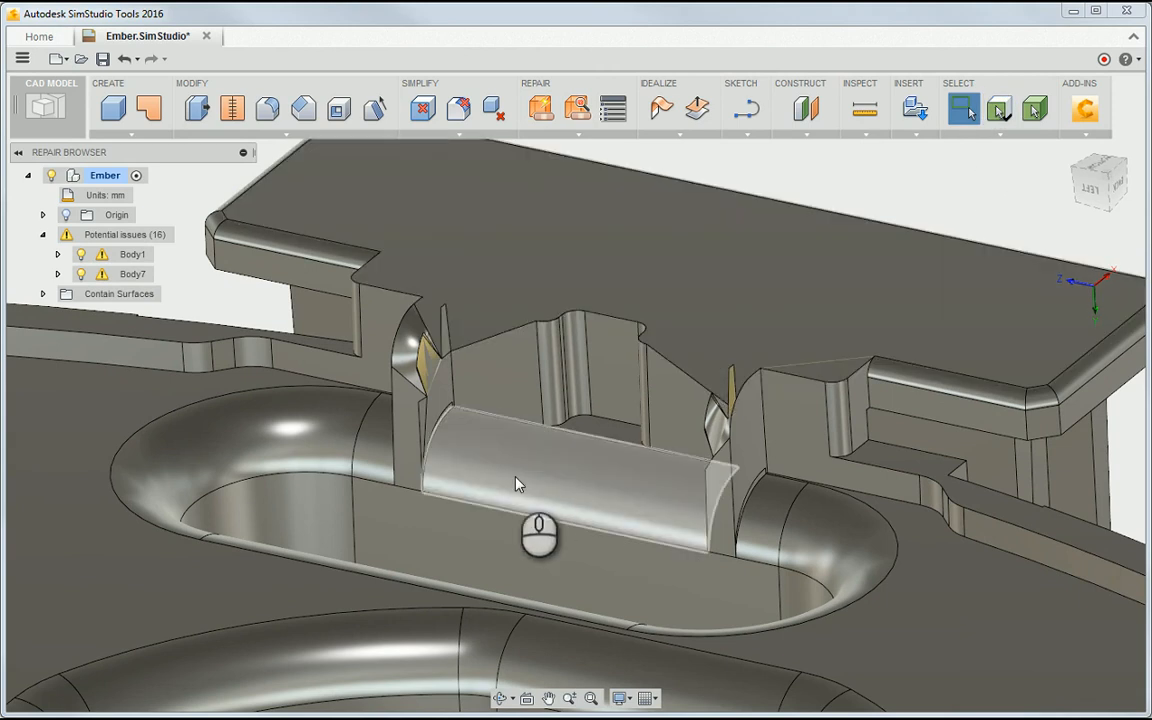
{"action": "left_click", "coordinate": [516, 484]}
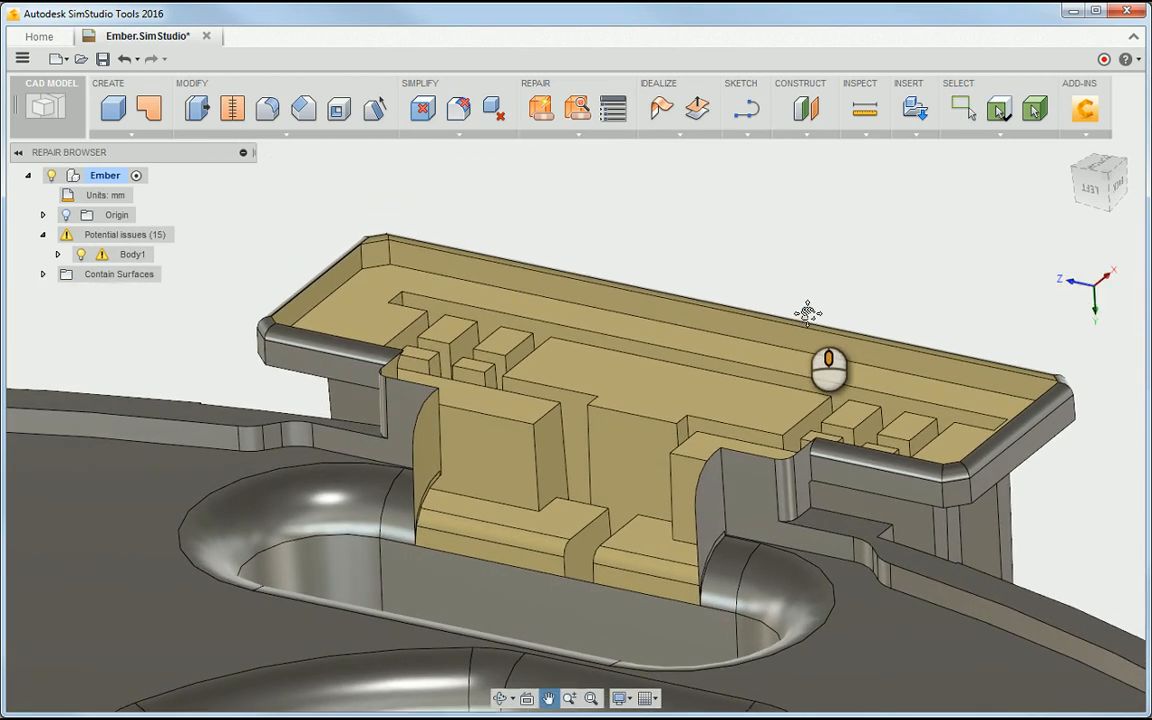
- Gap Fill the clip top's open boundary edges with a patch surface
{"action": "left_click", "coordinate": [684, 128]}
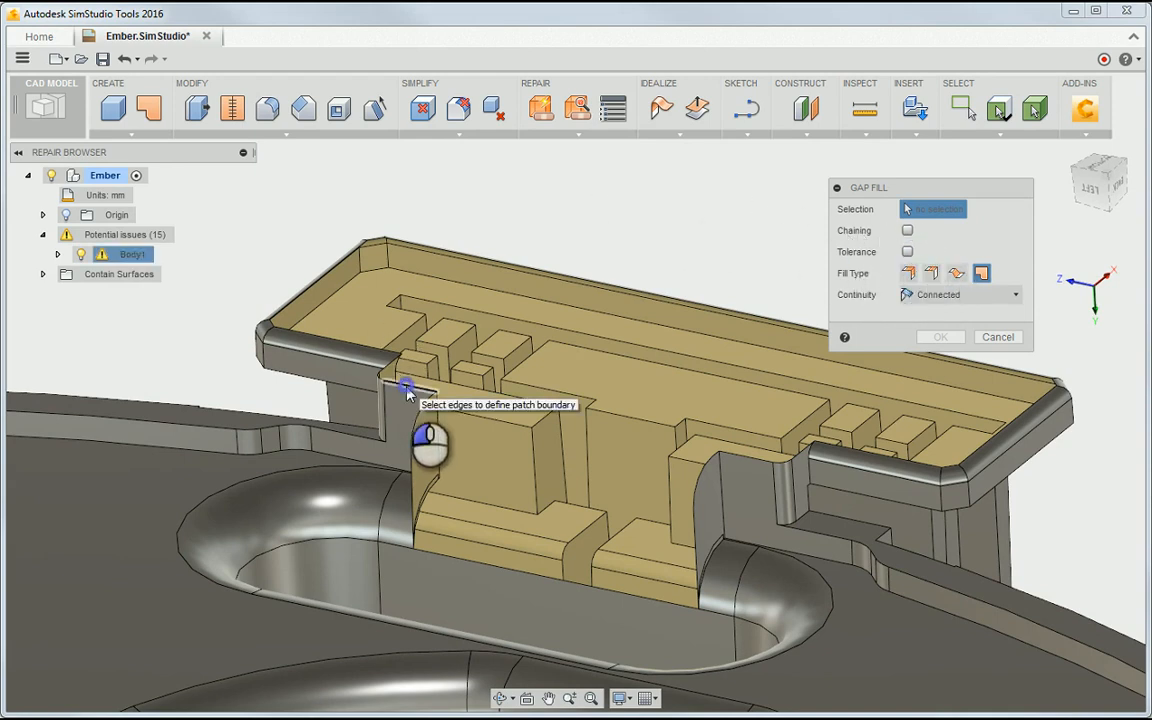
{"action": "left_click", "coordinate": [403, 385]}
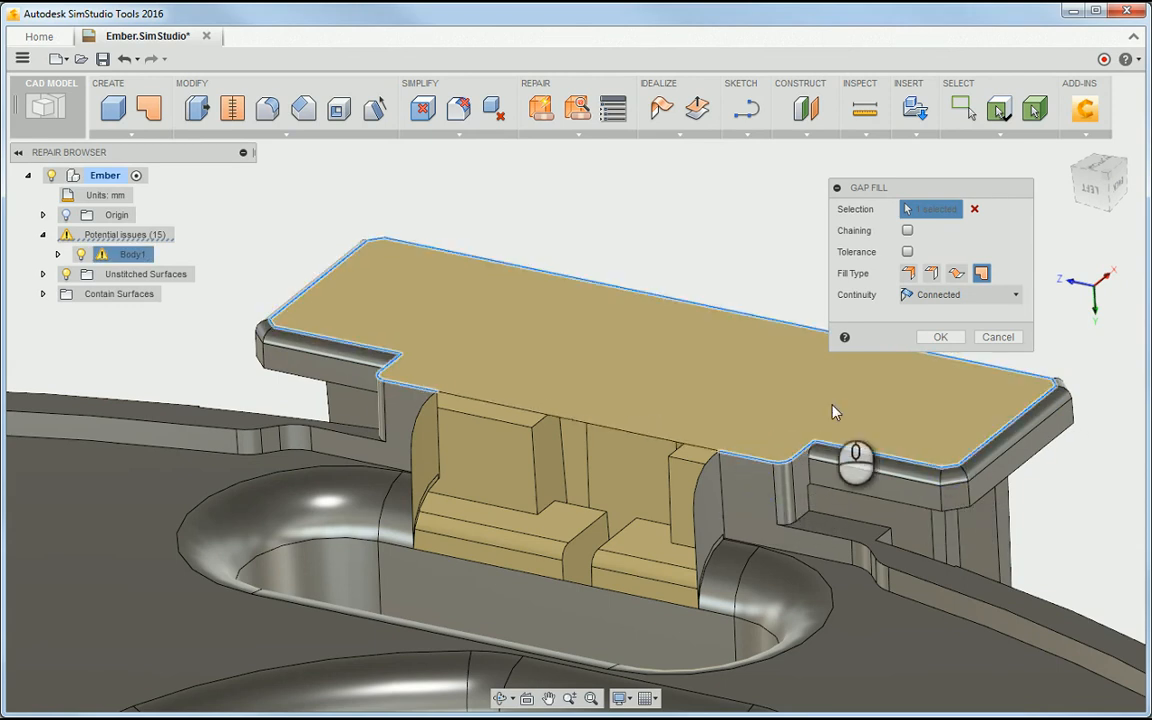
{"action": "left_click", "coordinate": [940, 336]}
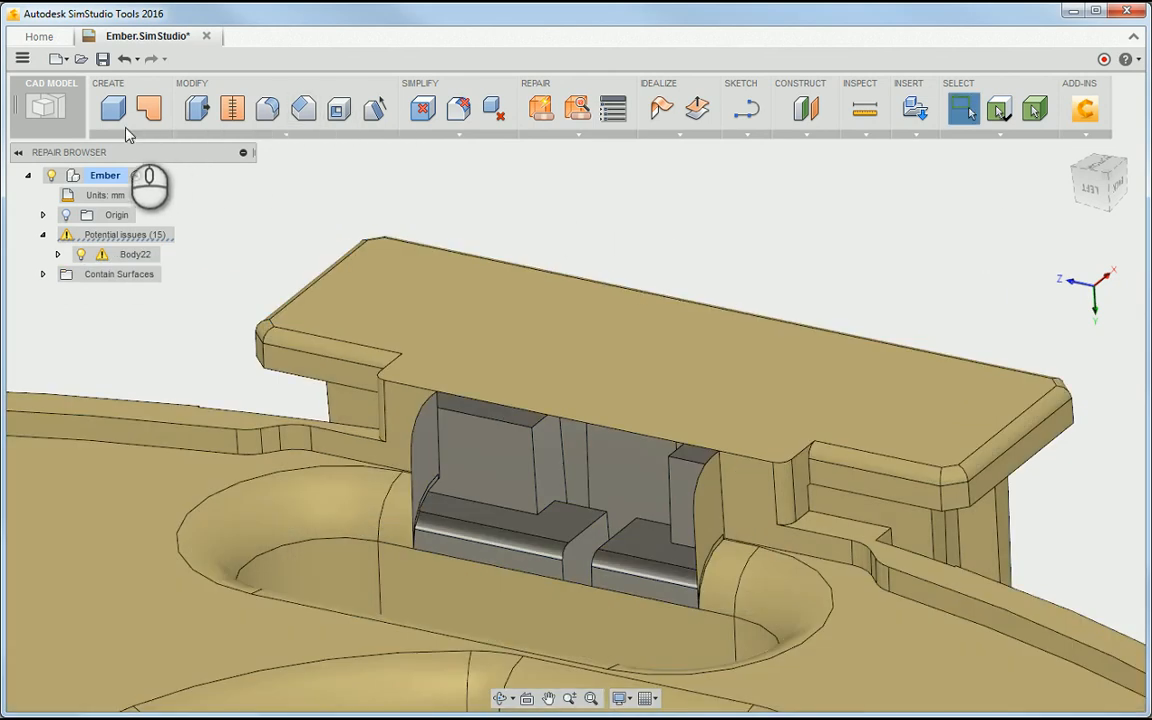
- Loft a curved surface between the two arc edges across the opening's top
{"action": "left_click", "coordinate": [108, 95]}
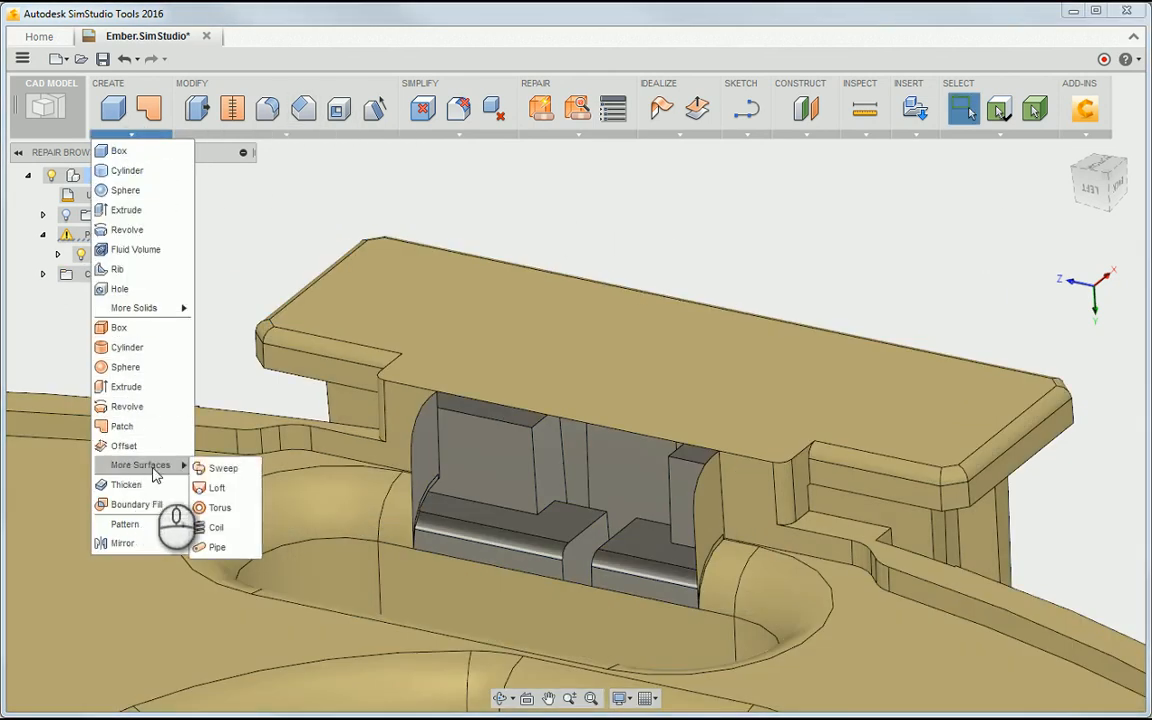
{"action": "left_click", "coordinate": [212, 486]}
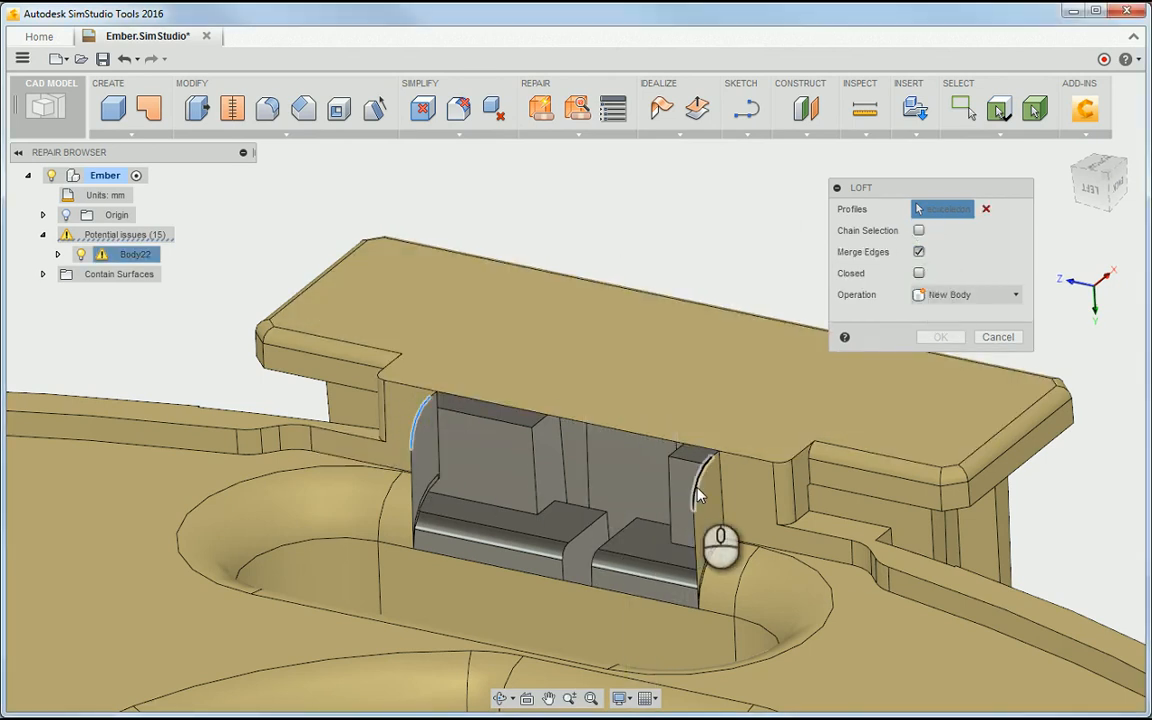
{"action": "left_click", "coordinate": [700, 475]}
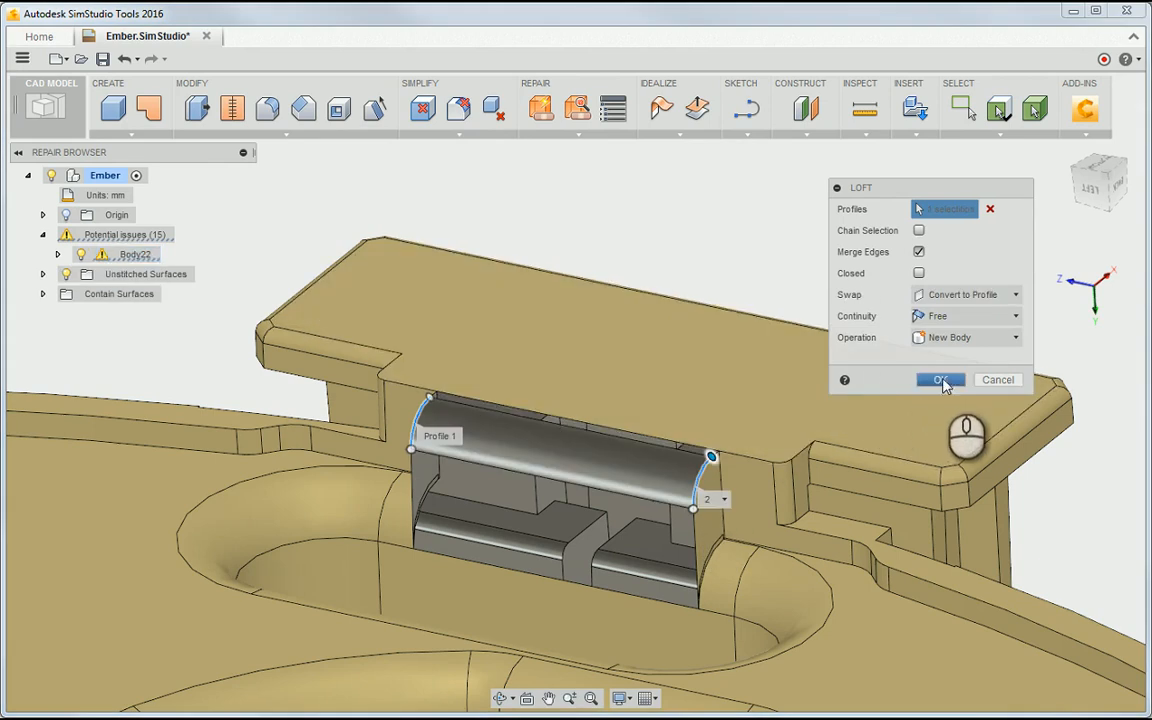
{"action": "left_click", "coordinate": [941, 379]}
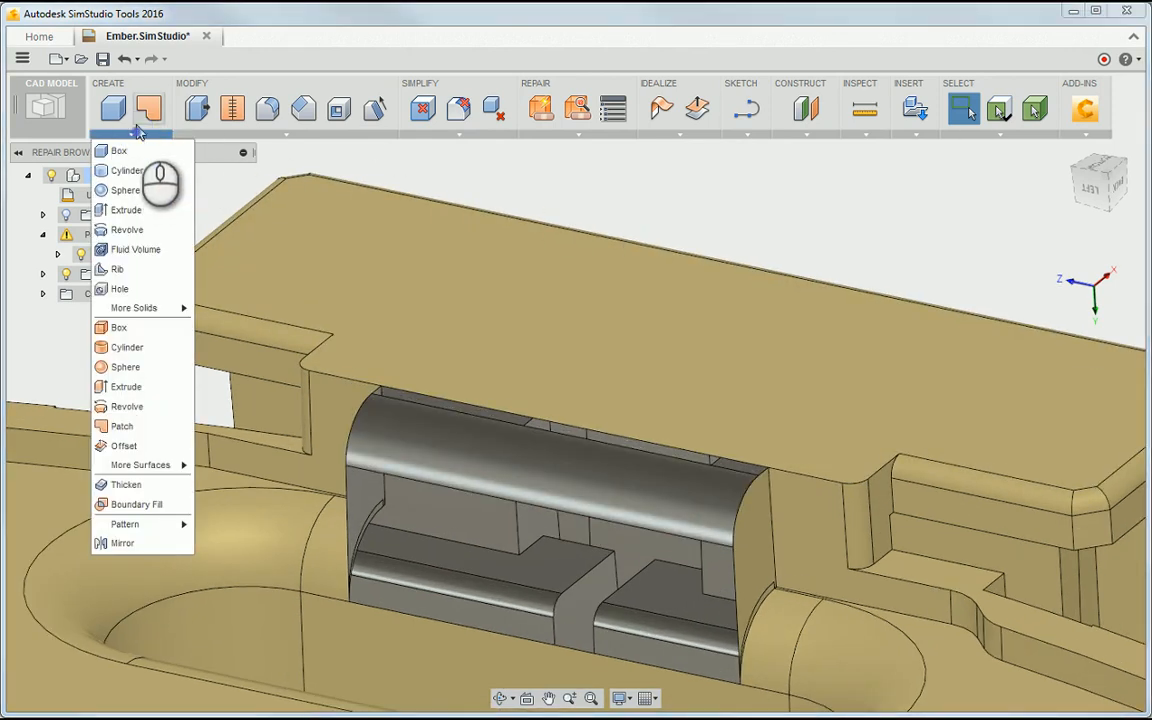
- Patch the front opening's boundary loop beneath the lofted arch
{"action": "left_click", "coordinate": [118, 426]}
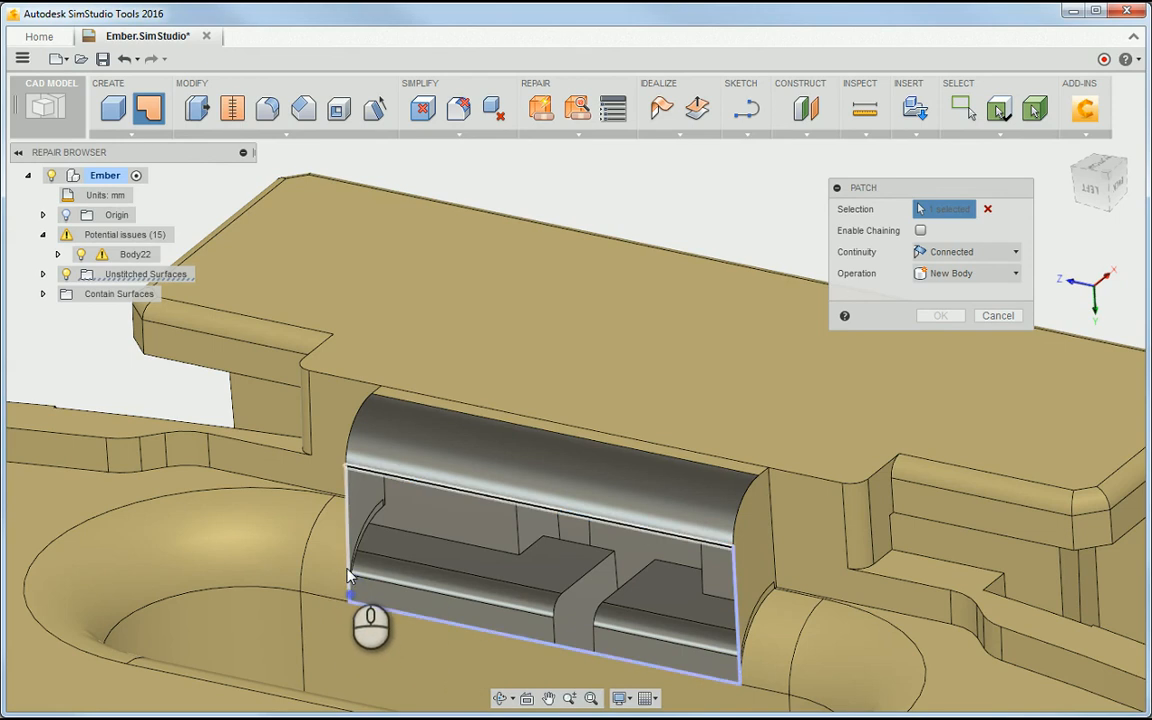
{"action": "left_click", "coordinate": [941, 315]}
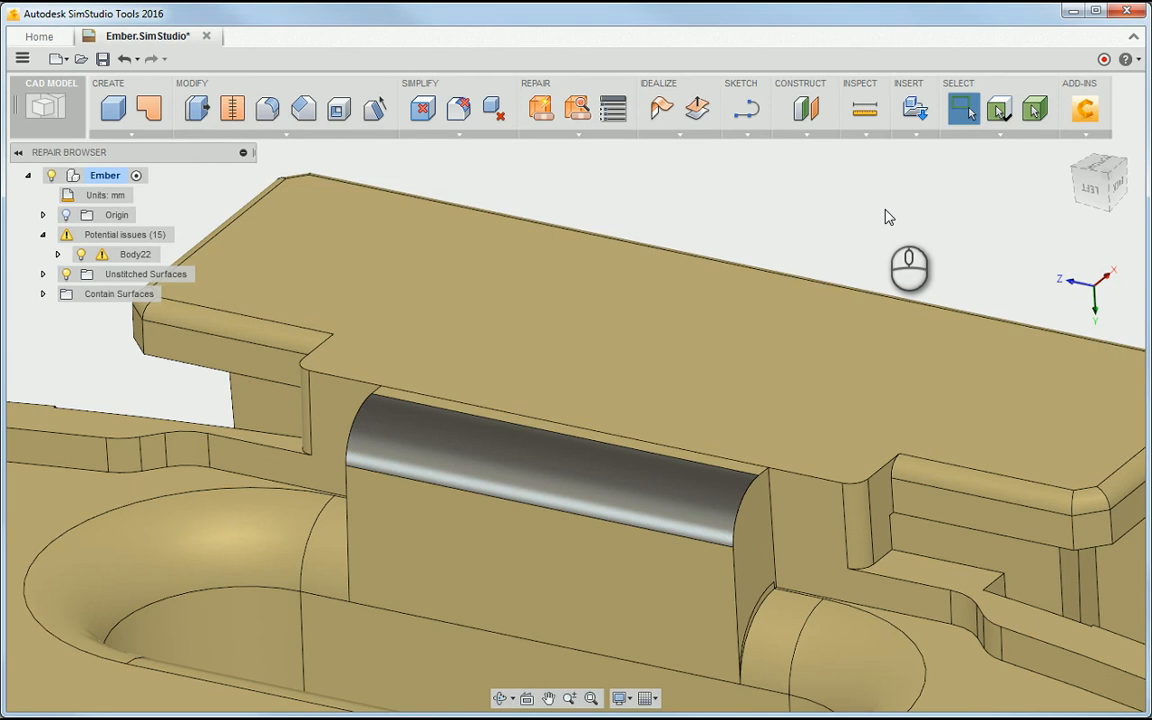
{"action": "mouse_move", "coordinate": [236, 107]}
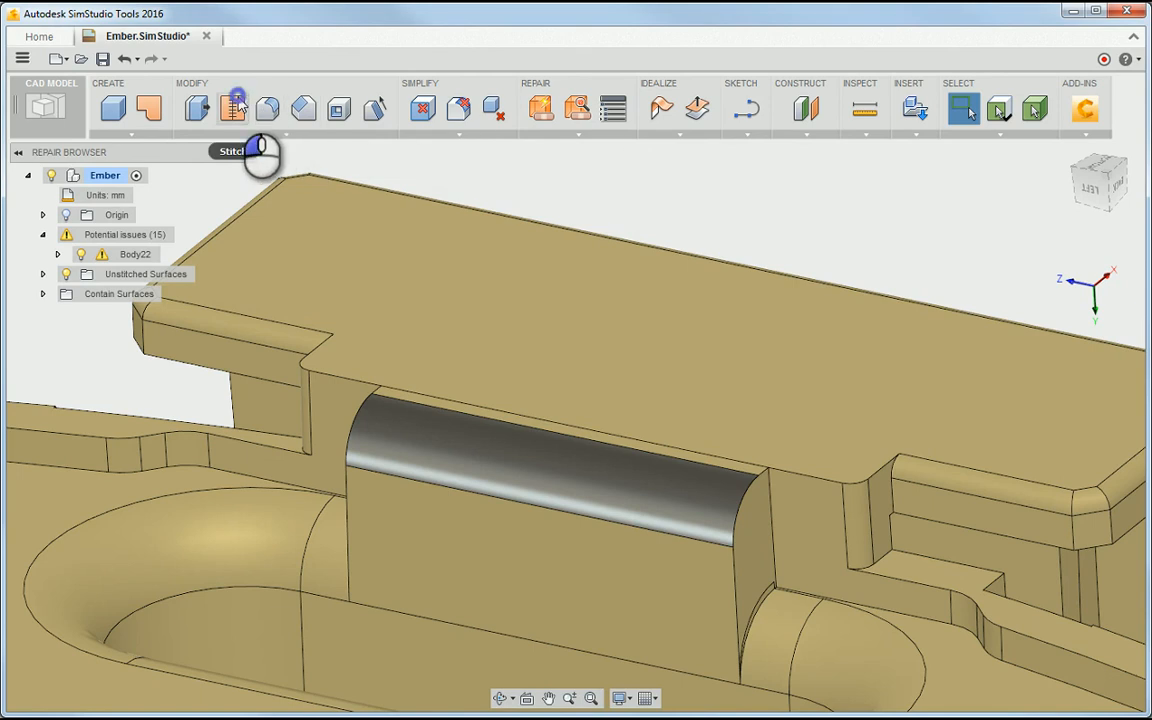
- Stitch Body22 with the new loft and patch surfaces at 1.00 mm tolerance into one solid
{"action": "left_click", "coordinate": [233, 99]}
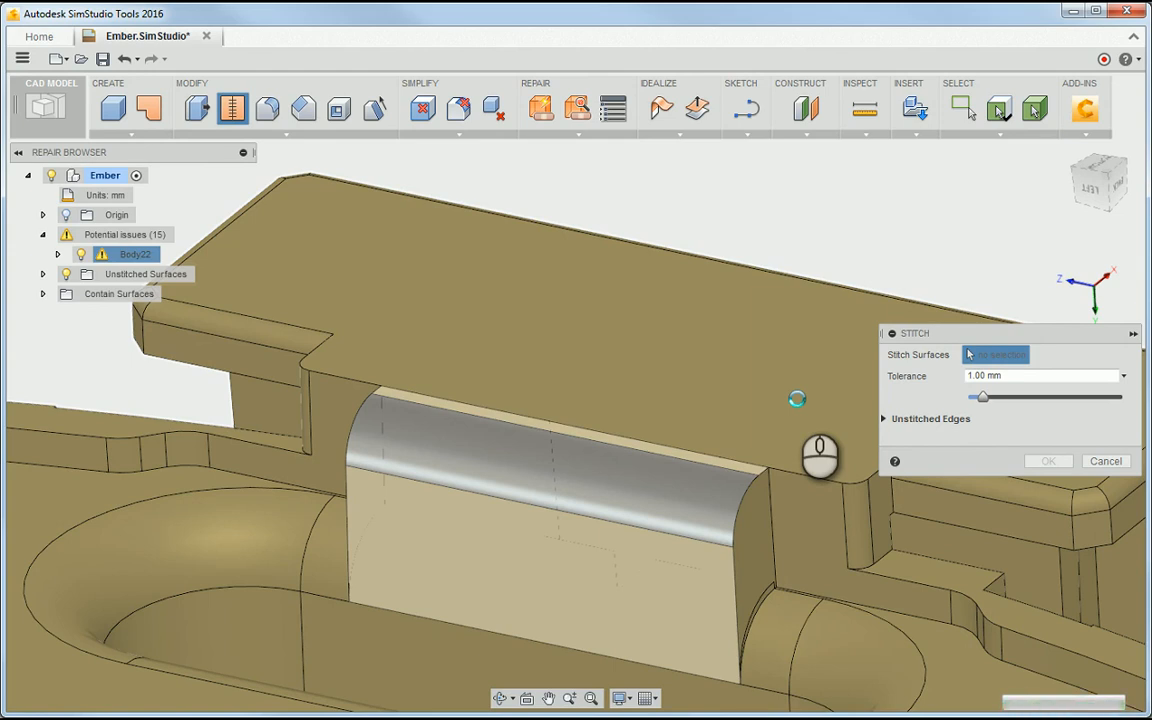
{"action": "left_click", "coordinate": [550, 510]}
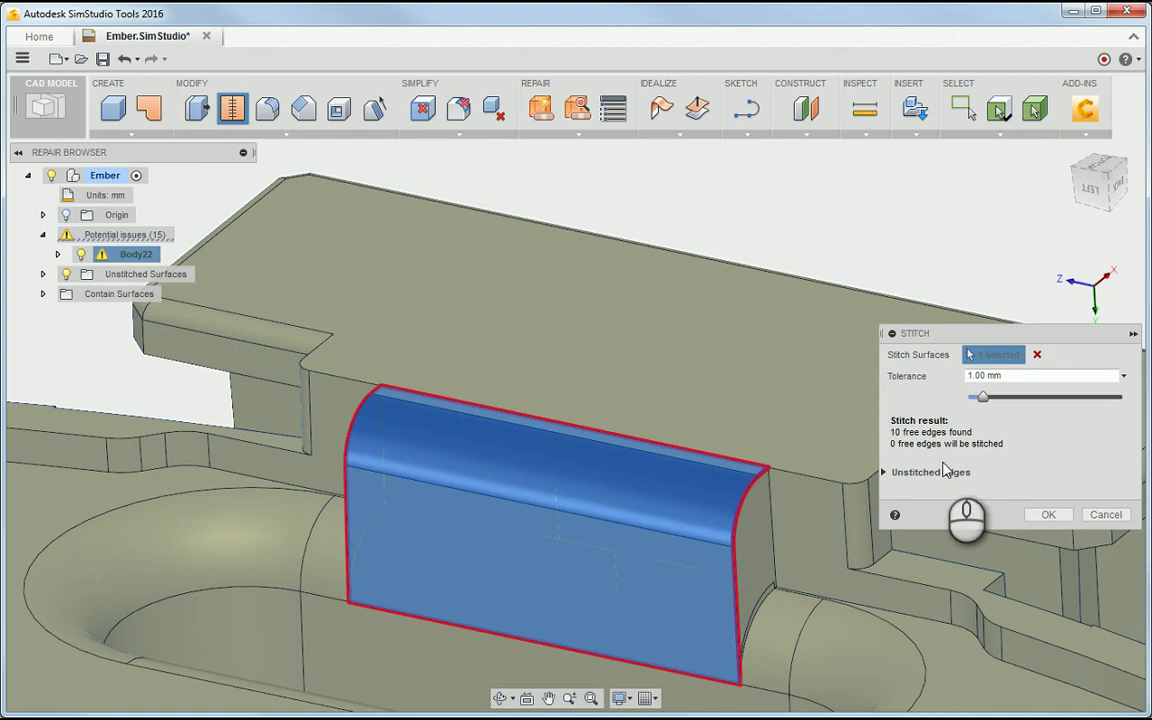
{"action": "mouse_move", "coordinate": [1040, 474]}
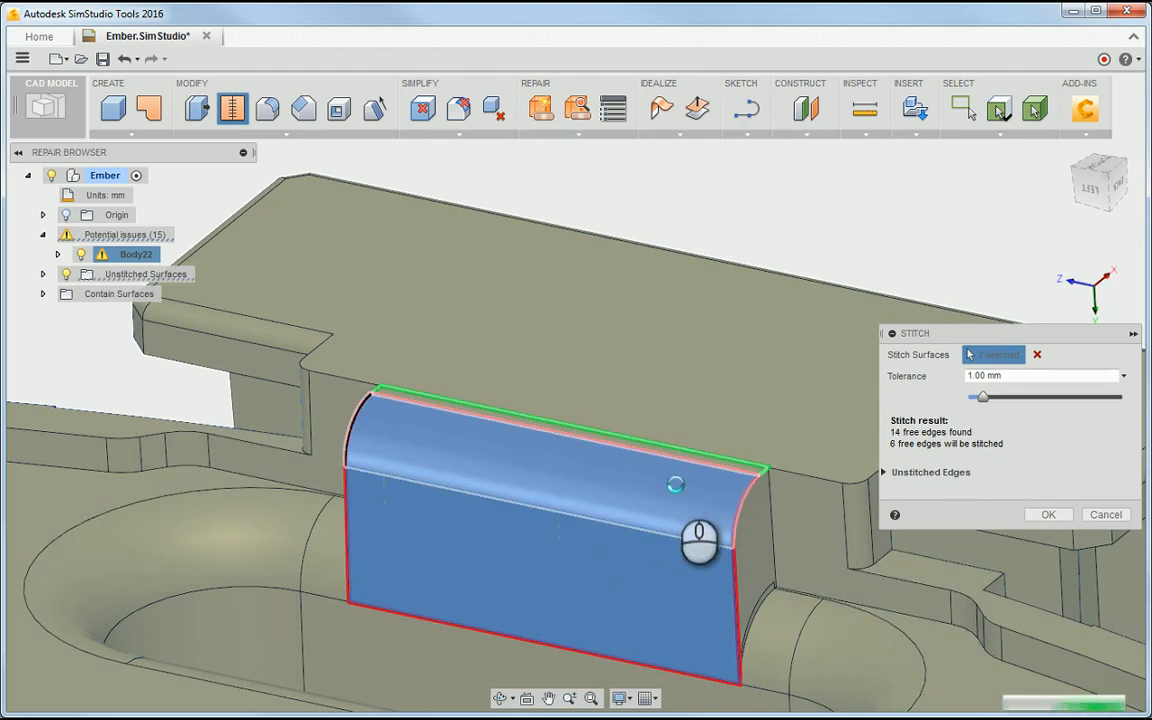
{"action": "mouse_move", "coordinate": [638, 635]}
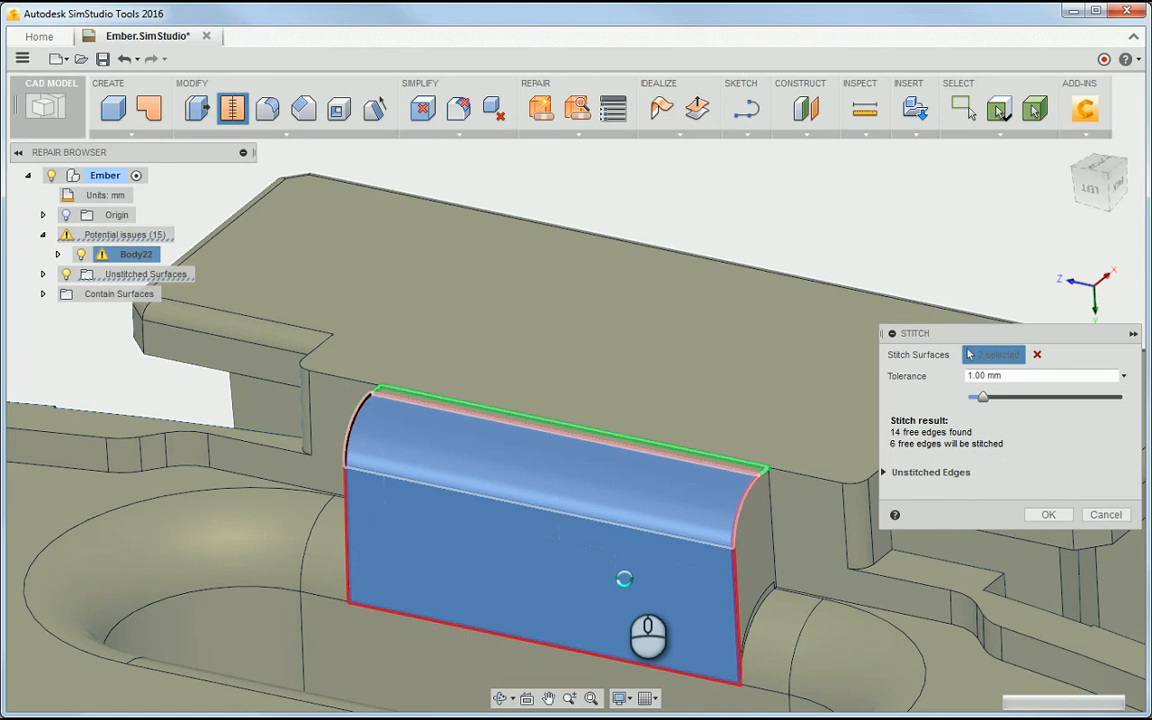
{"action": "left_click", "coordinate": [525, 490]}
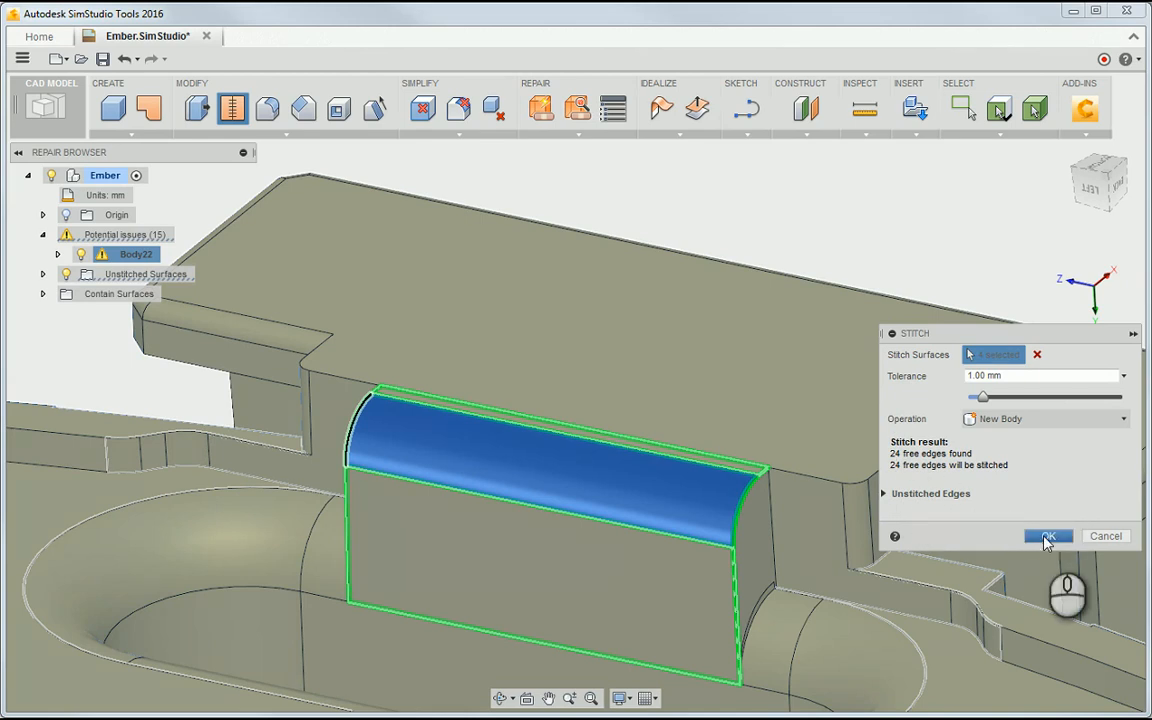
{"action": "left_click", "coordinate": [1049, 536]}
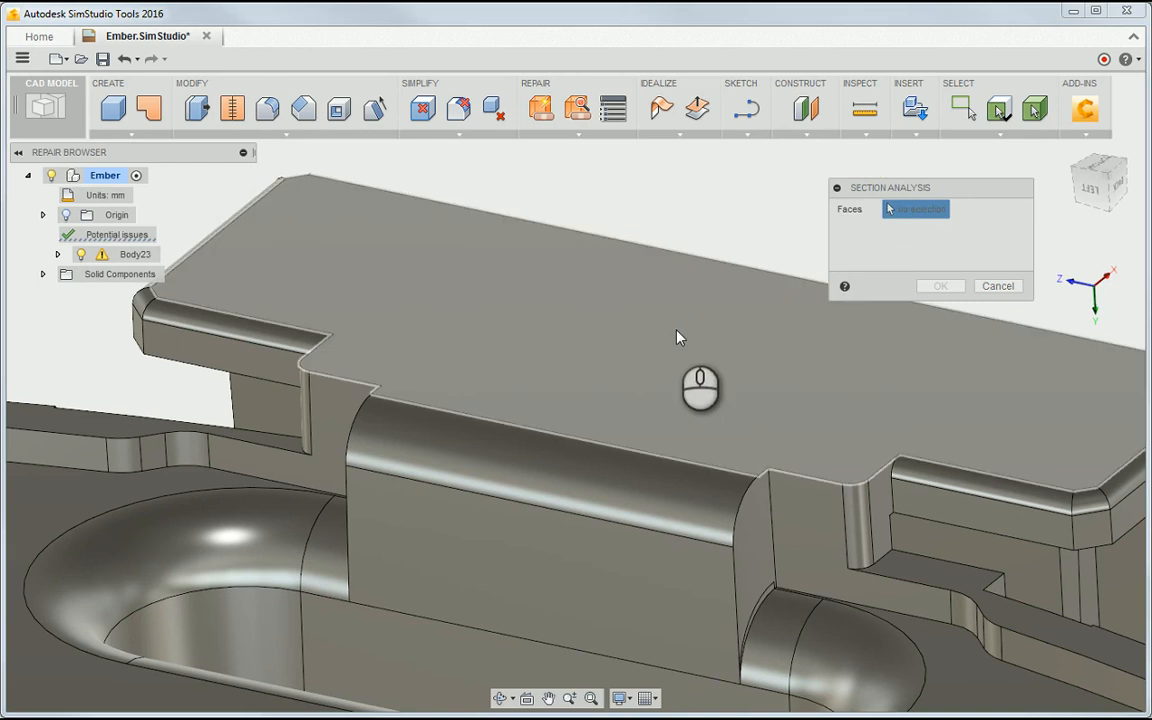
- Create a section analysis from the top face cut to about -9 mm depth
{"action": "left_click", "coordinate": [677, 336]}
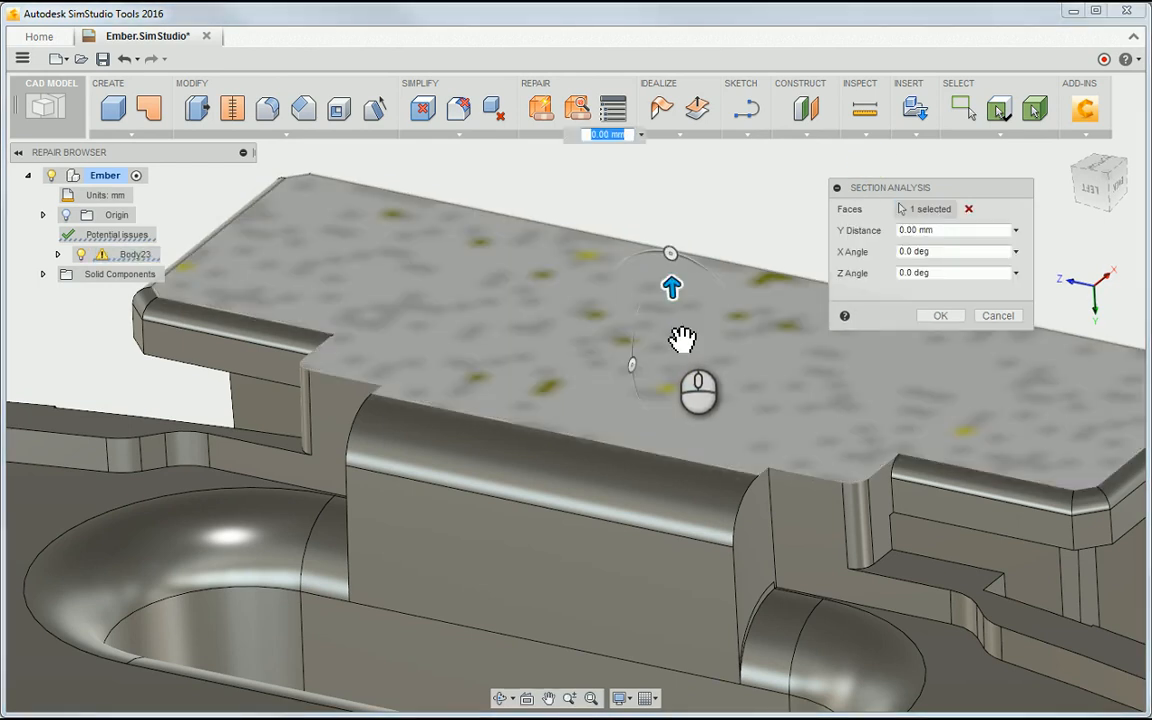
{"action": "left_click_drag", "start_coordinate": [671, 287], "coordinate": [675, 335]}
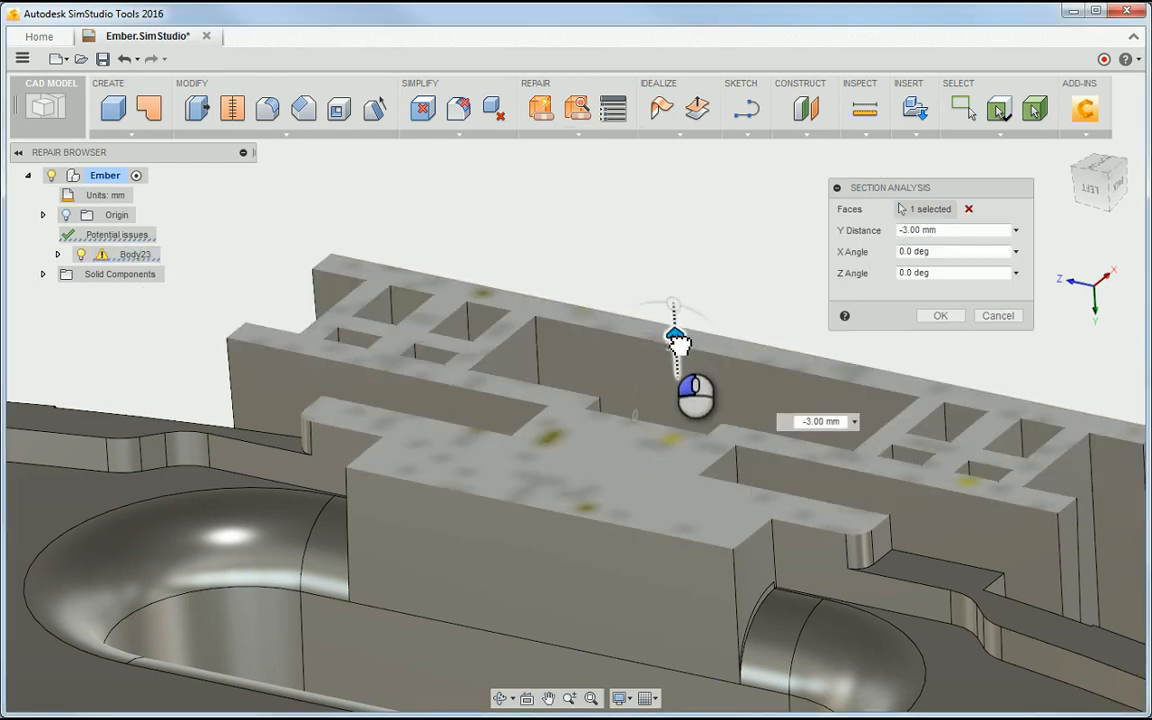
{"action": "left_click_drag", "start_coordinate": [673, 330], "coordinate": [680, 440]}
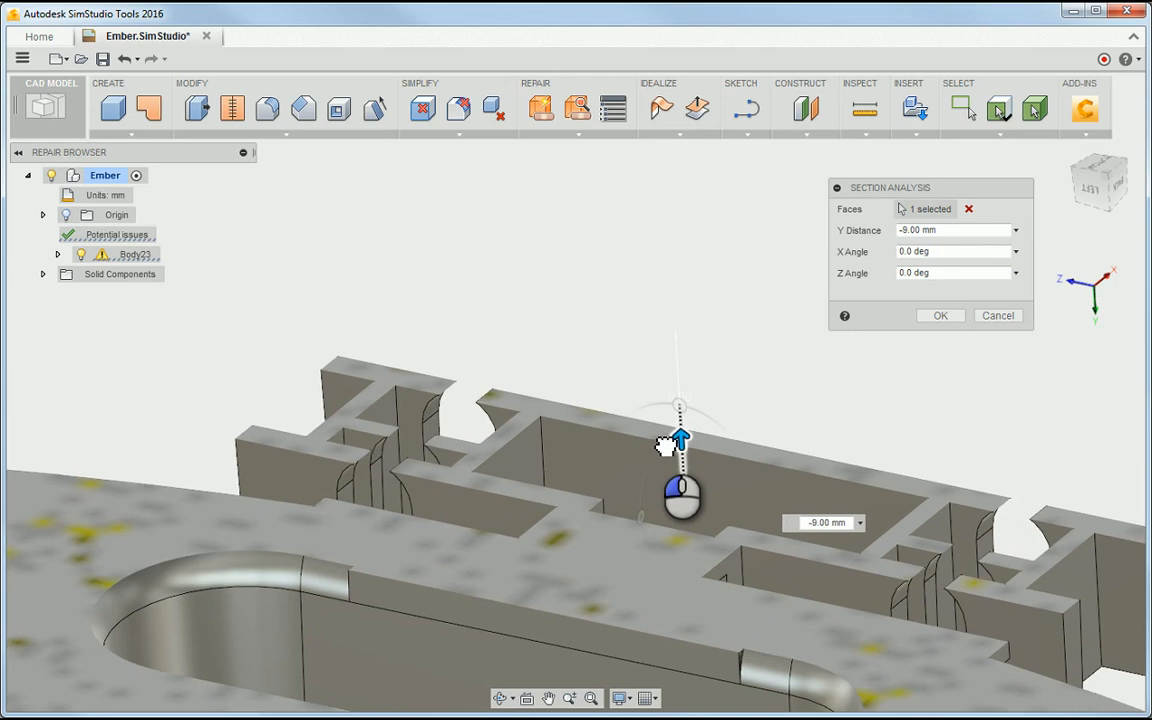
{"action": "left_click_drag", "start_coordinate": [680, 445], "coordinate": [670, 275]}
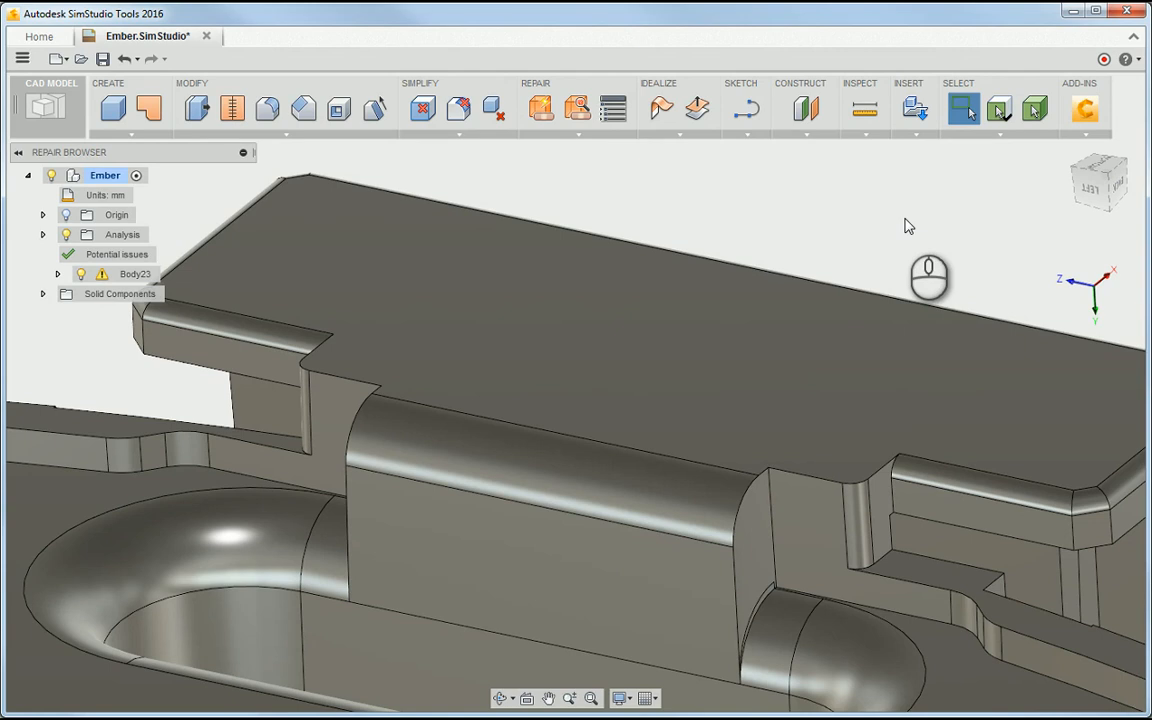
{"action": "mouse_move", "coordinate": [748, 180]}
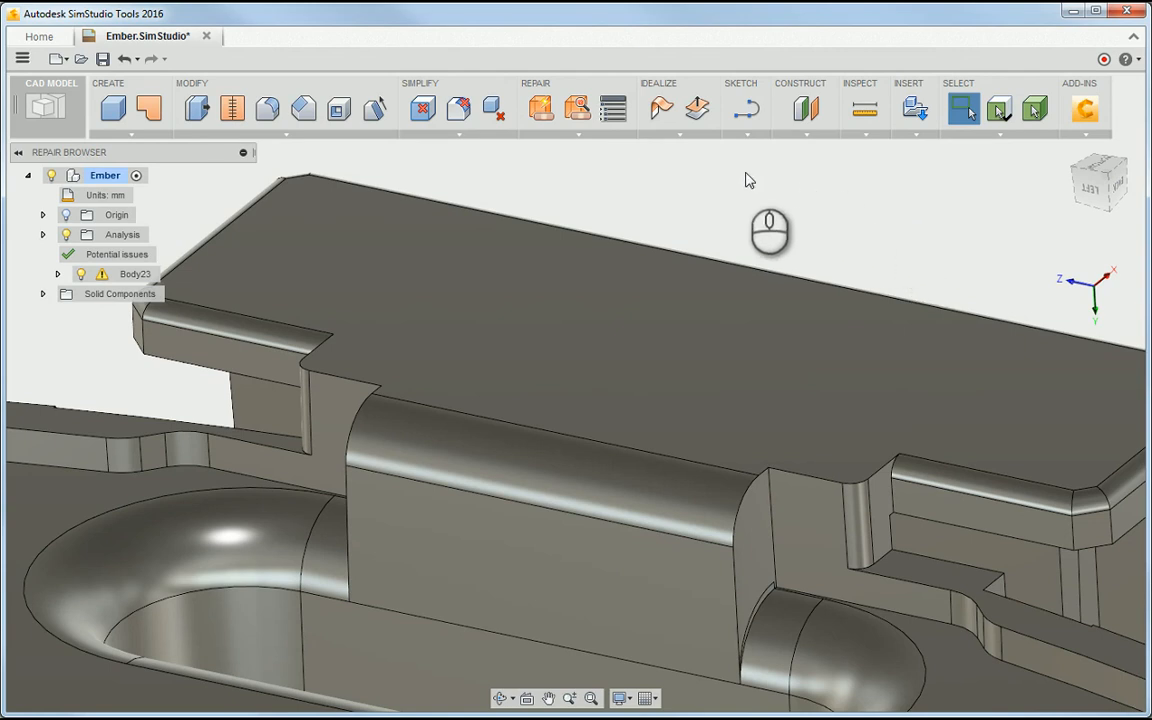
{"action": "mouse_move", "coordinate": [575, 175]}
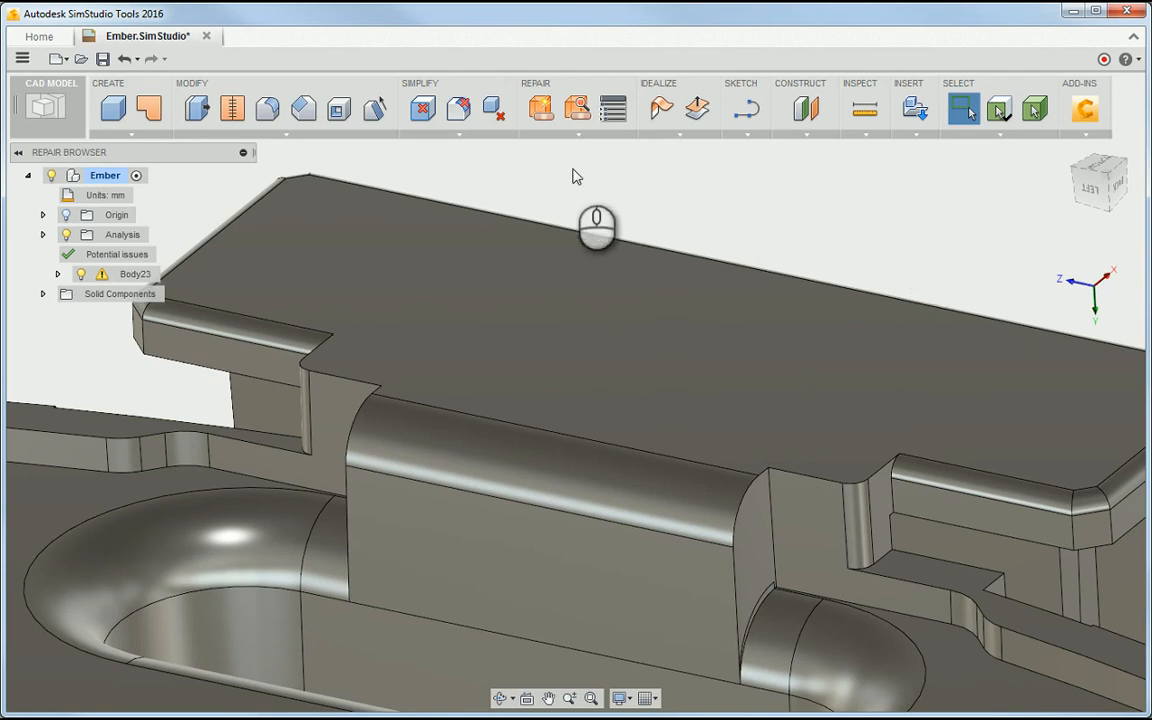